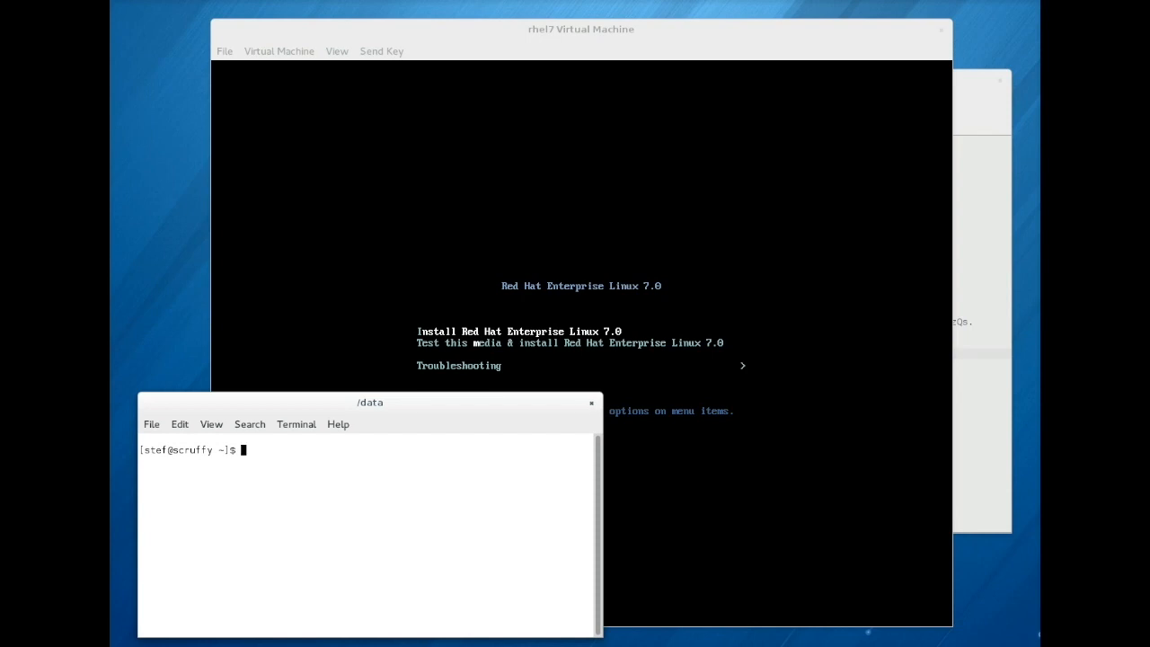
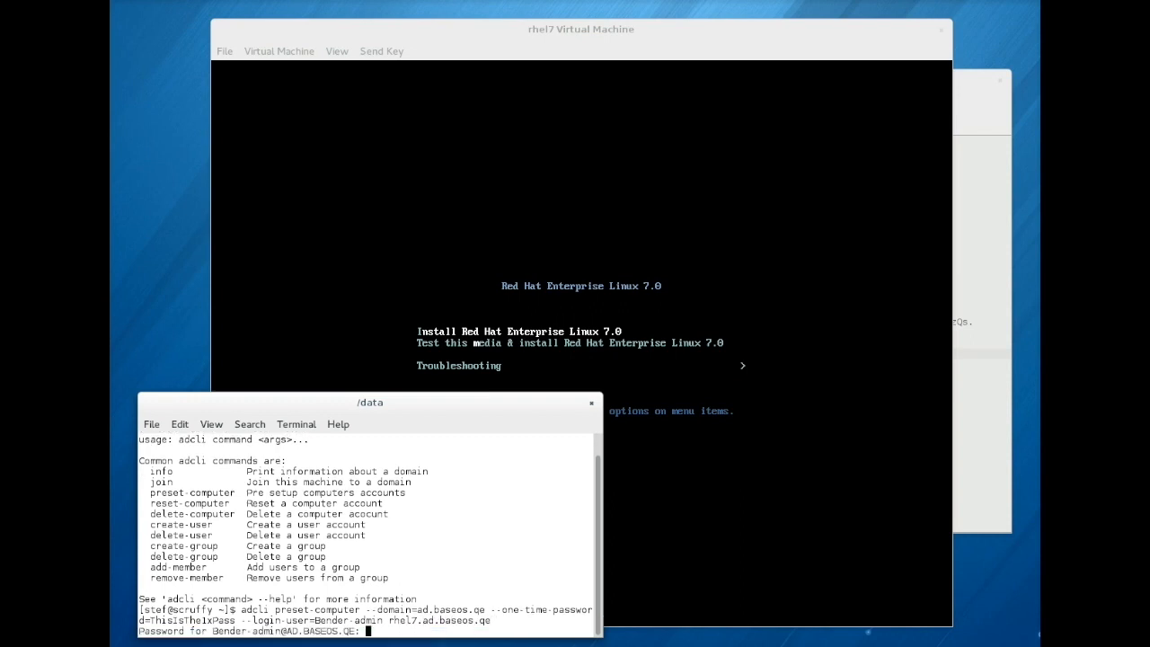
Run adcli preset-computer for rhel7.ad.baseos.qe in ad.baseos.qe with a one-time password, authenticating as the admin user
key("Return")
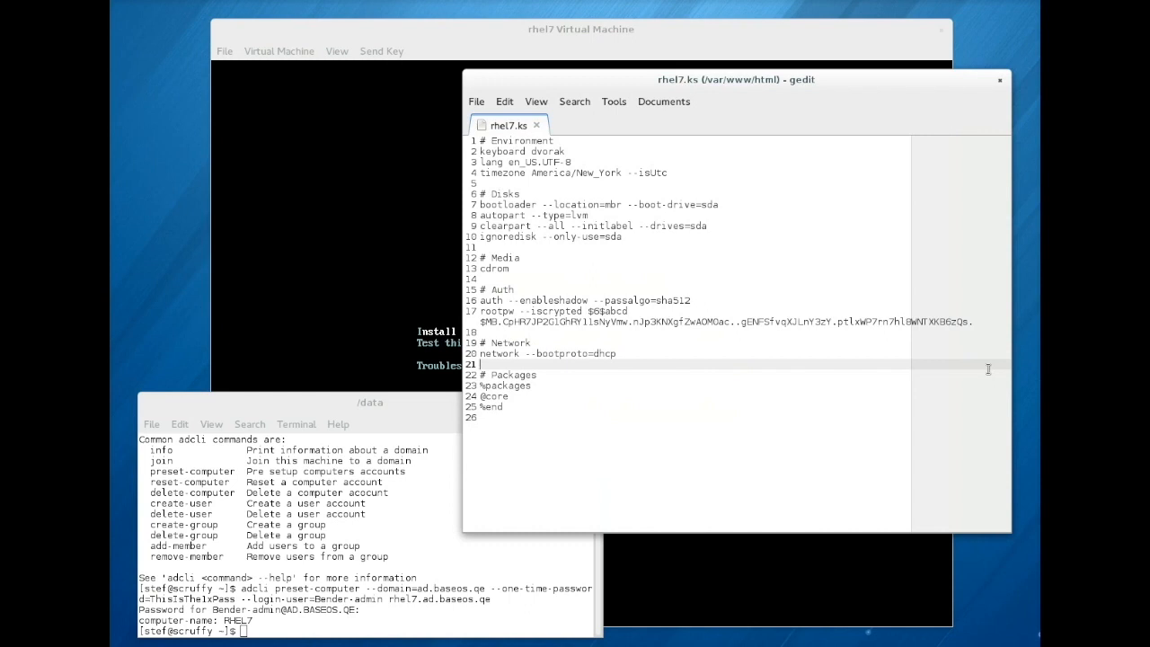
Add network --hostname=rhel7.ad.baseos.qe under # Network in rhel7.ks
type("network --hostname=rhel7.a")
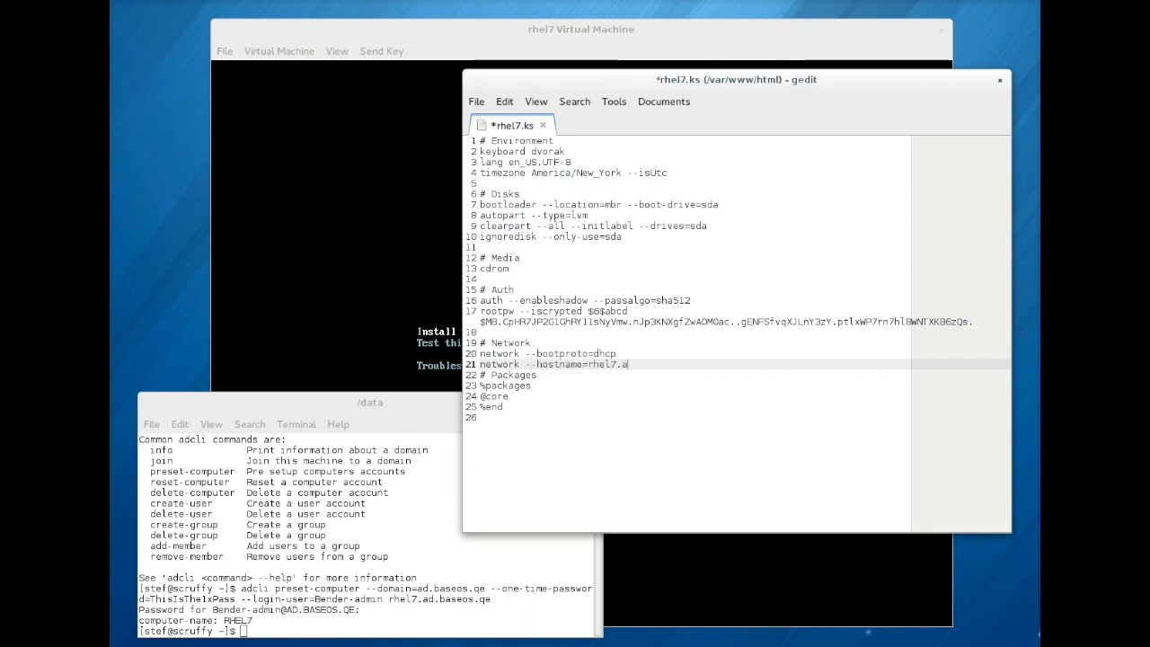
type("d.baseos.qe")
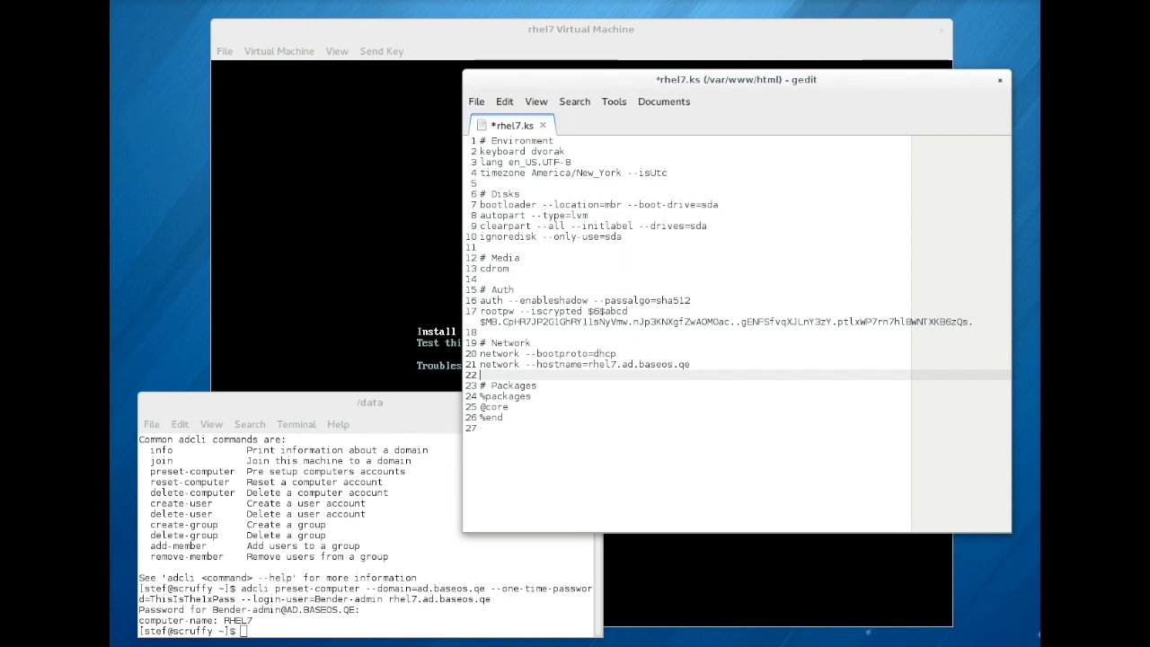
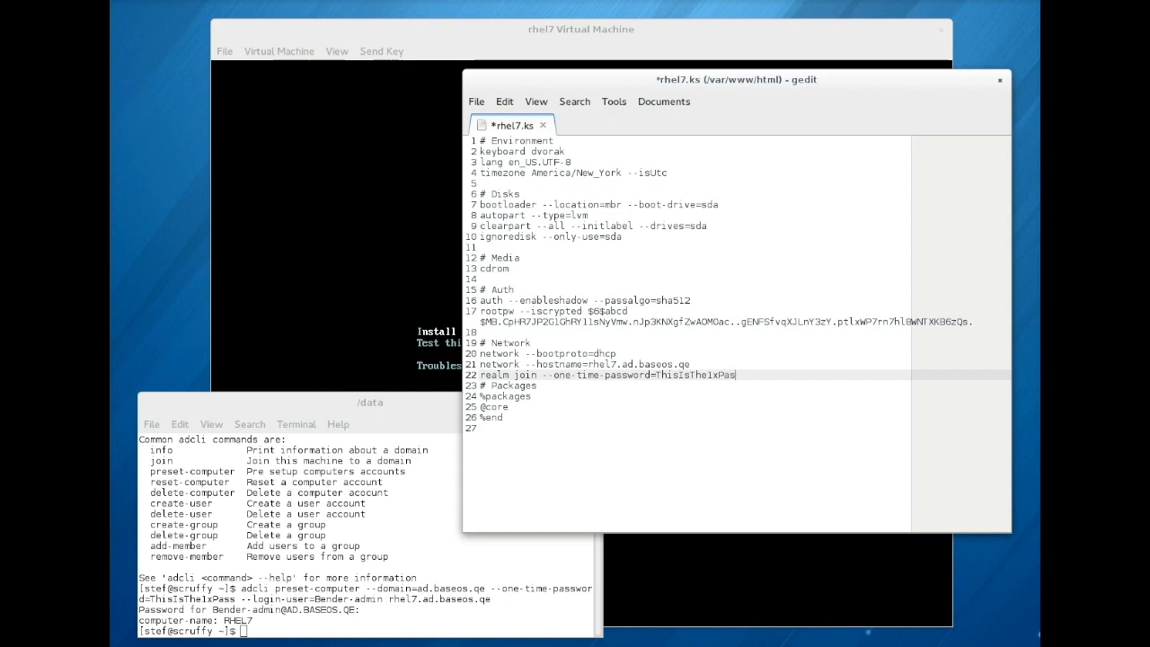
Add realm join --one-time-password=… ad.baseos.qe below the network lines in rhel7.ks
type("ad.baseos.qe")
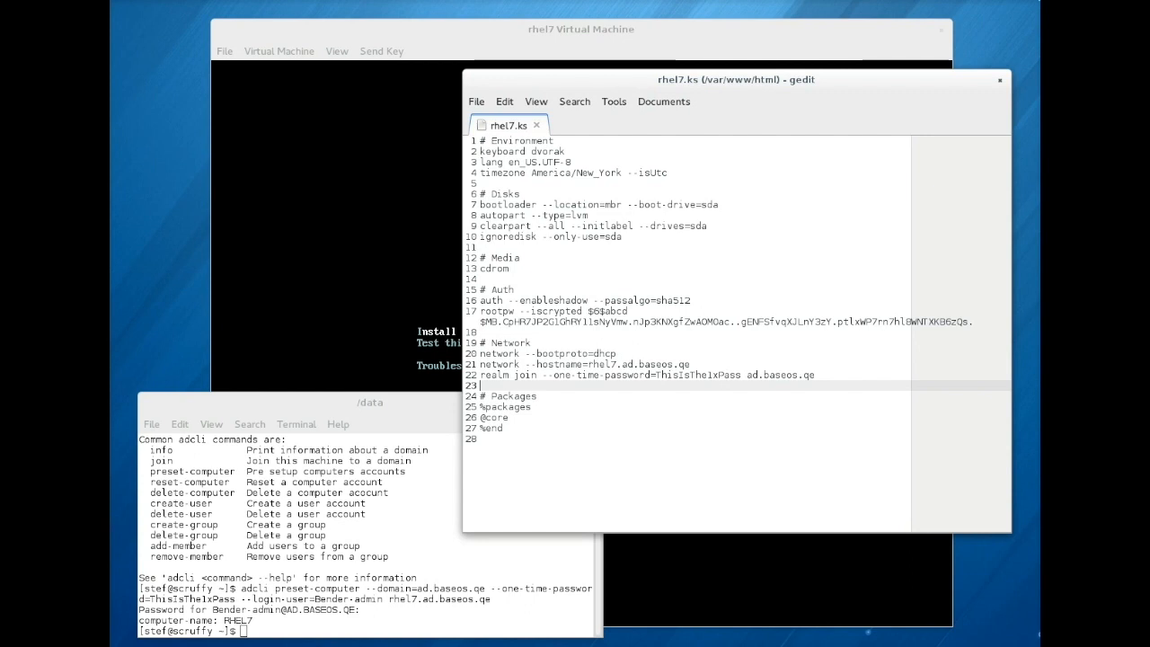
left_click(580, 28)
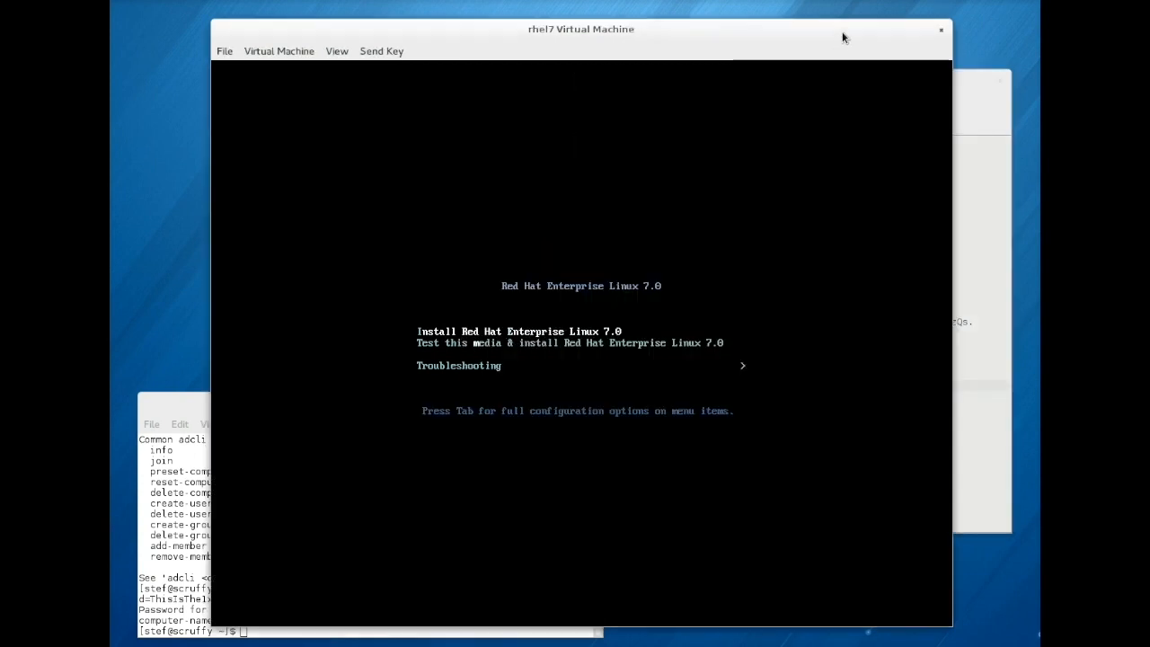
key("Tab")
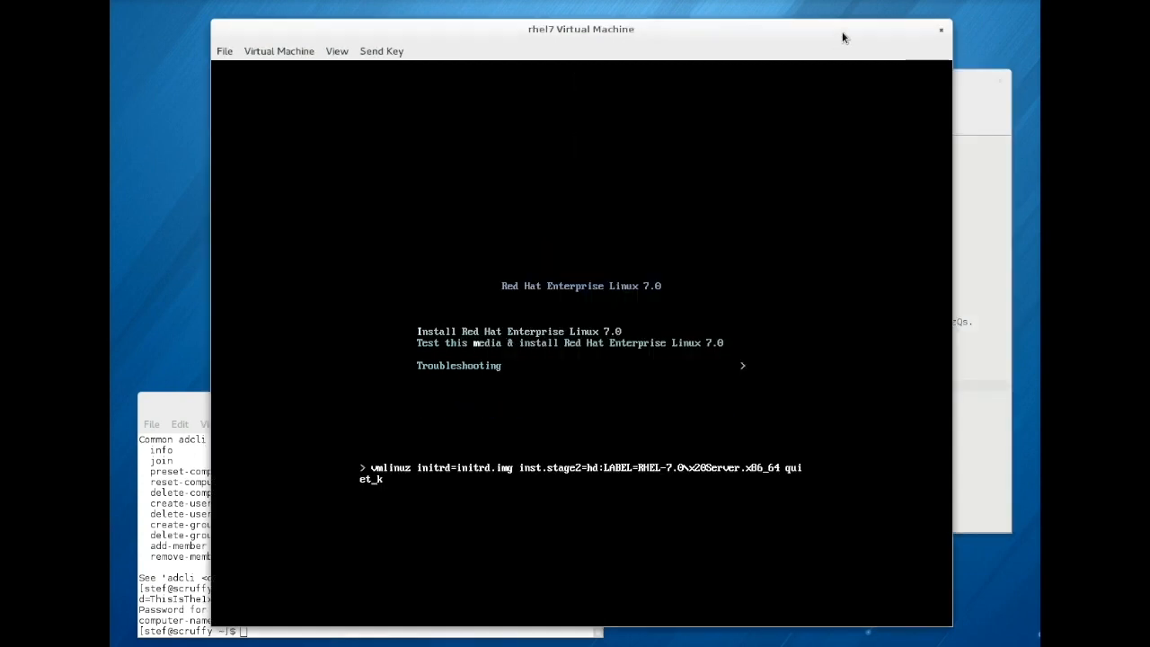
type("ks=http://192.168.12.")
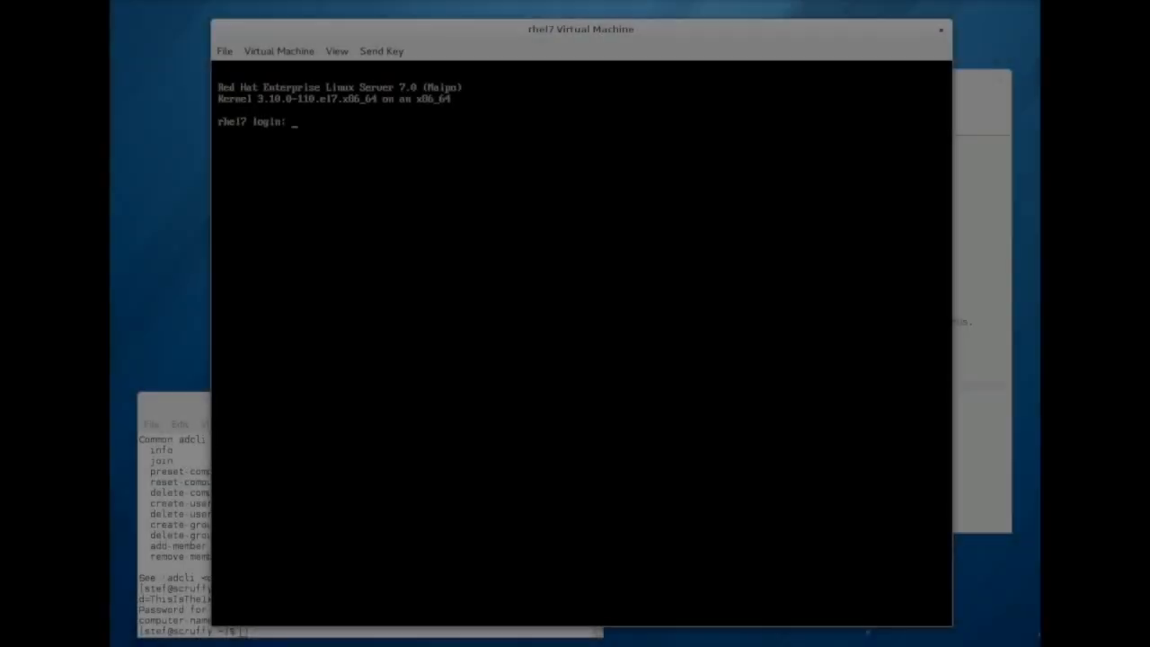
type("root")
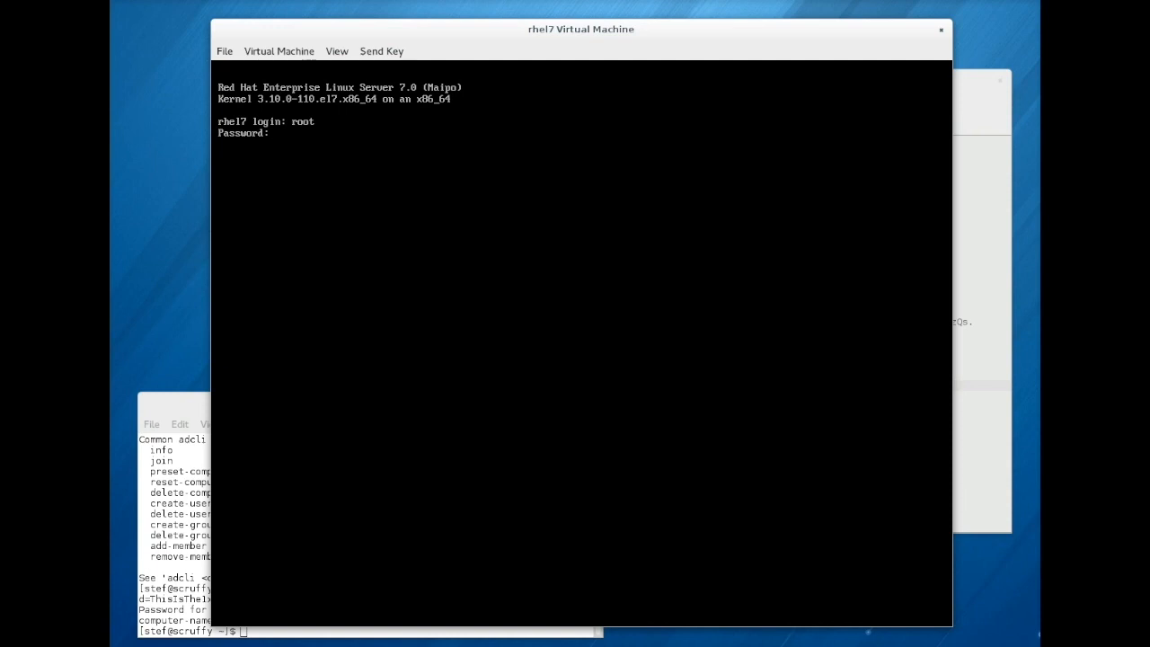
type("realm list")
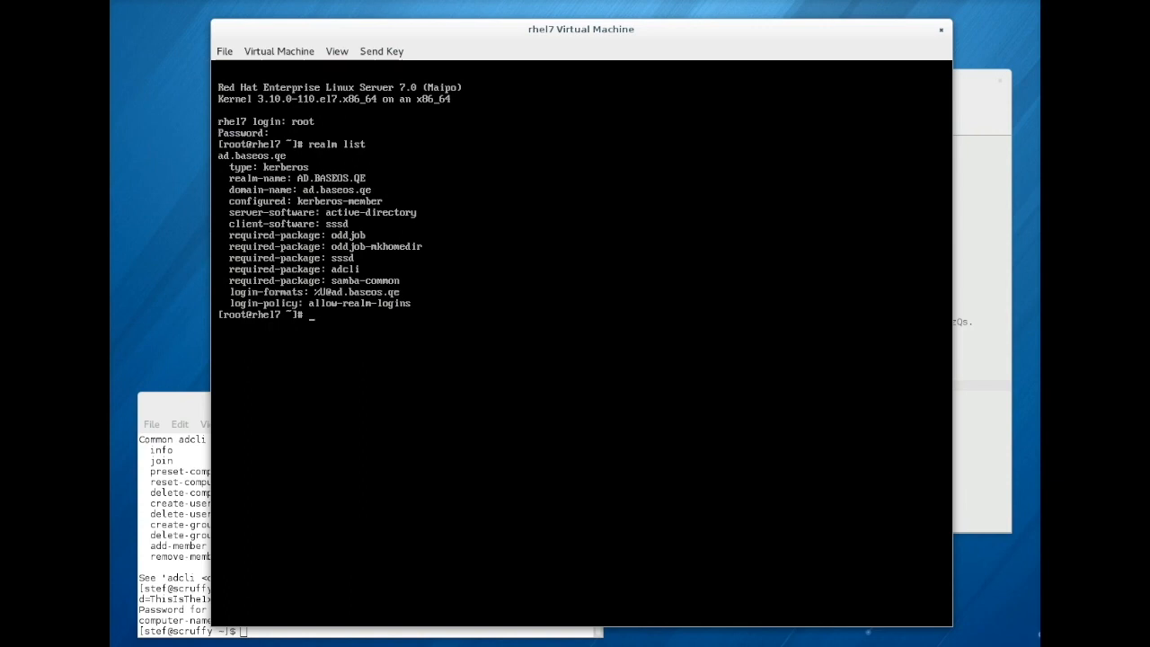
type("getent pwent Bender@ad.baseos.qe")
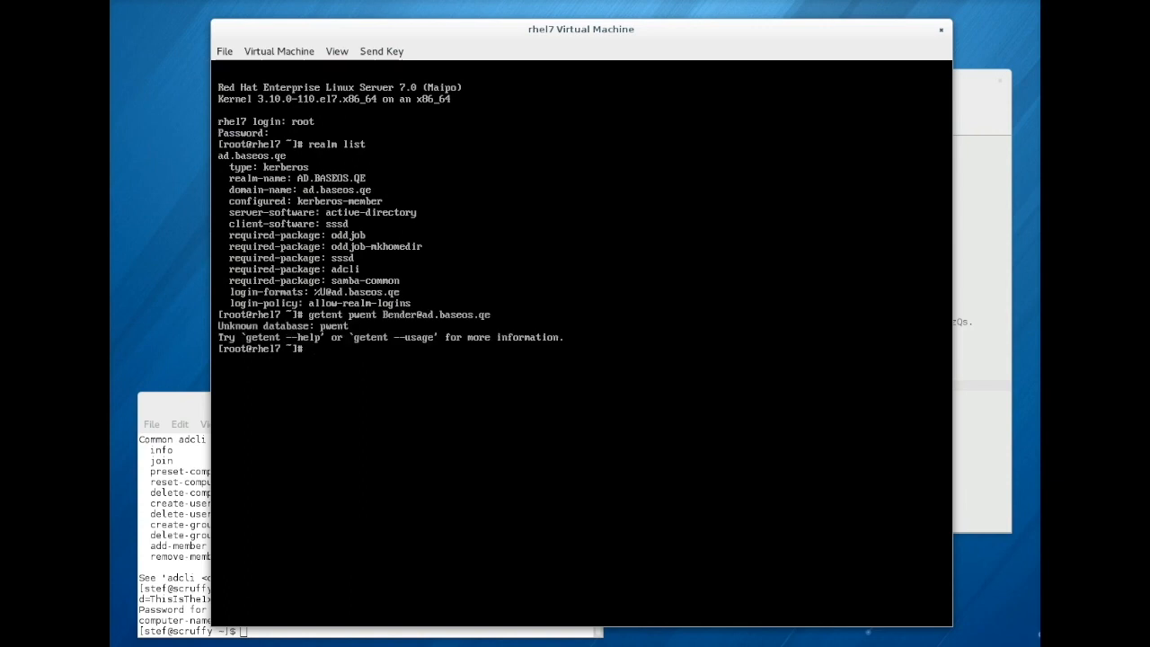
type("getent passwd Bender@ad.baseos.qe")
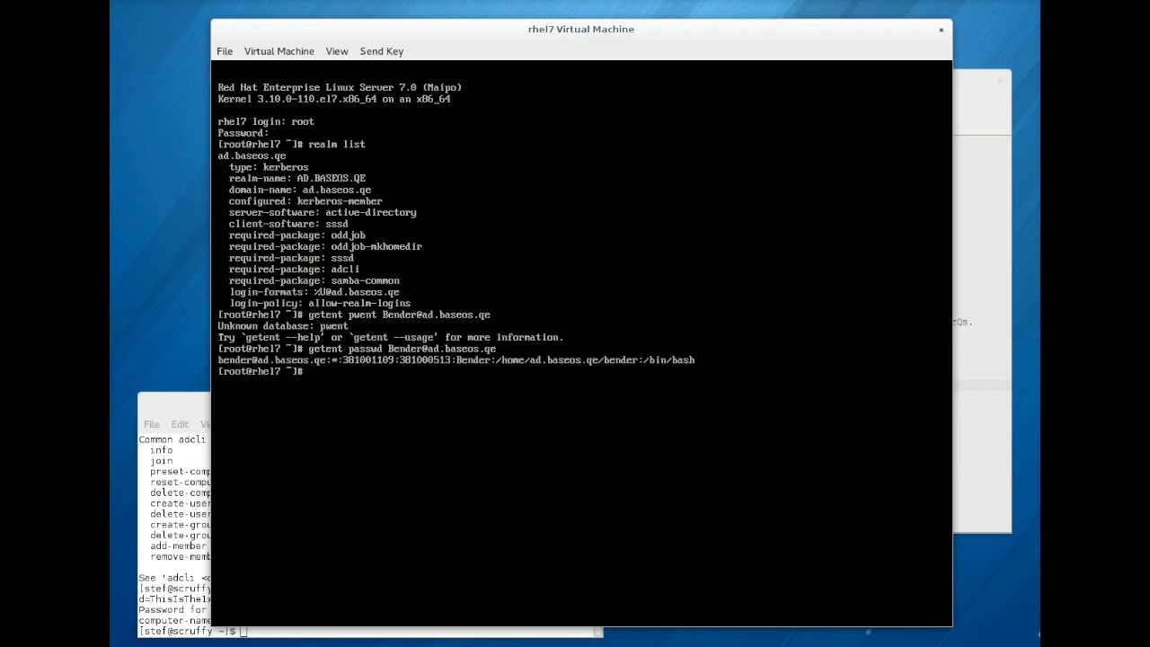
left_click(381, 50)
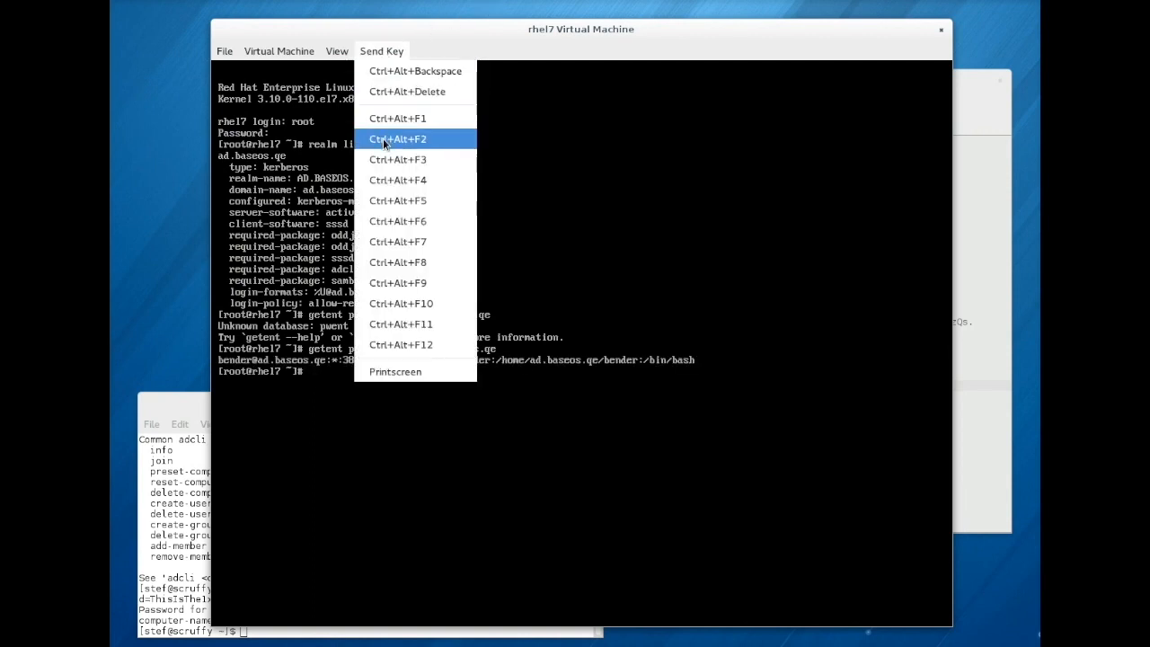
left_click(397, 139)
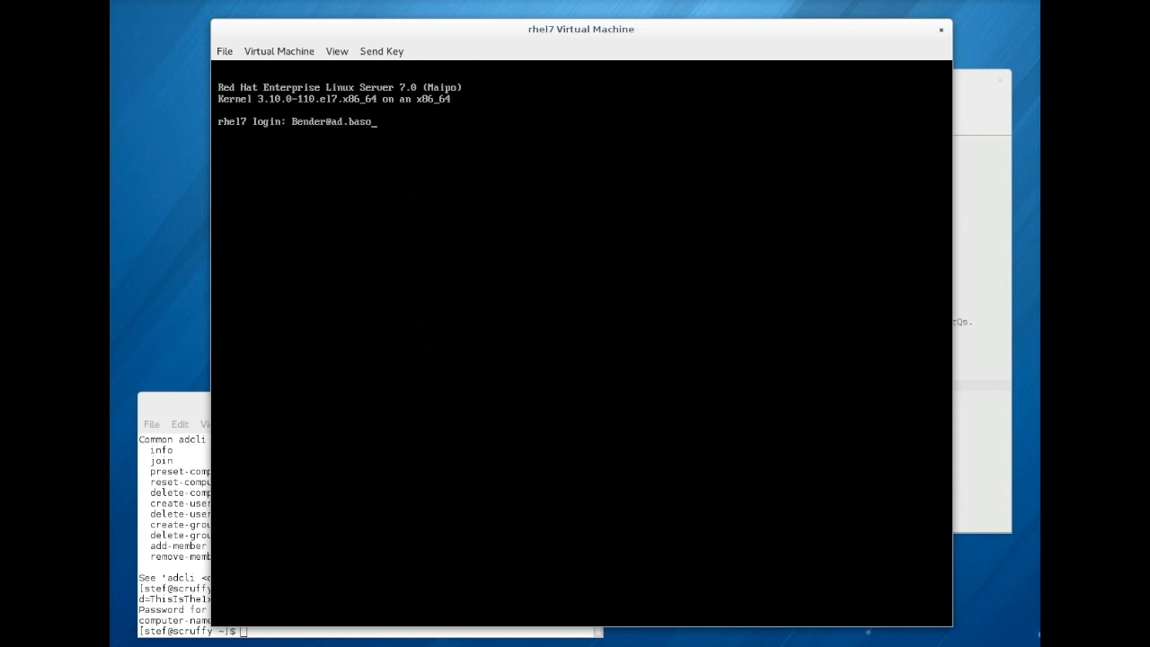
type("eos.")
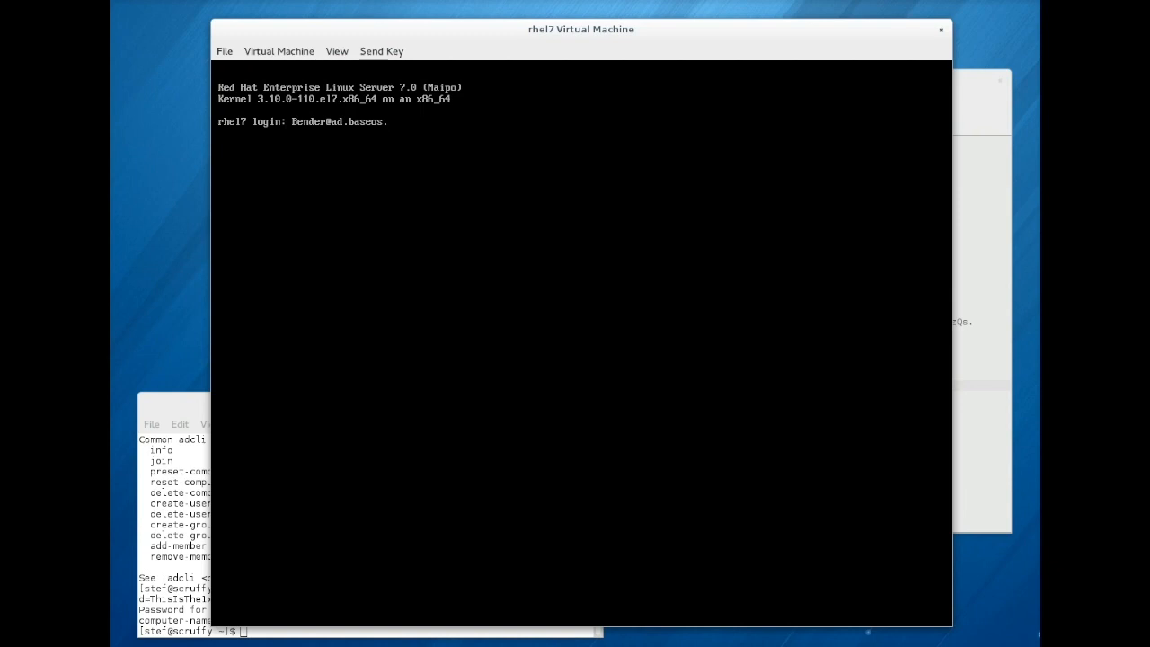